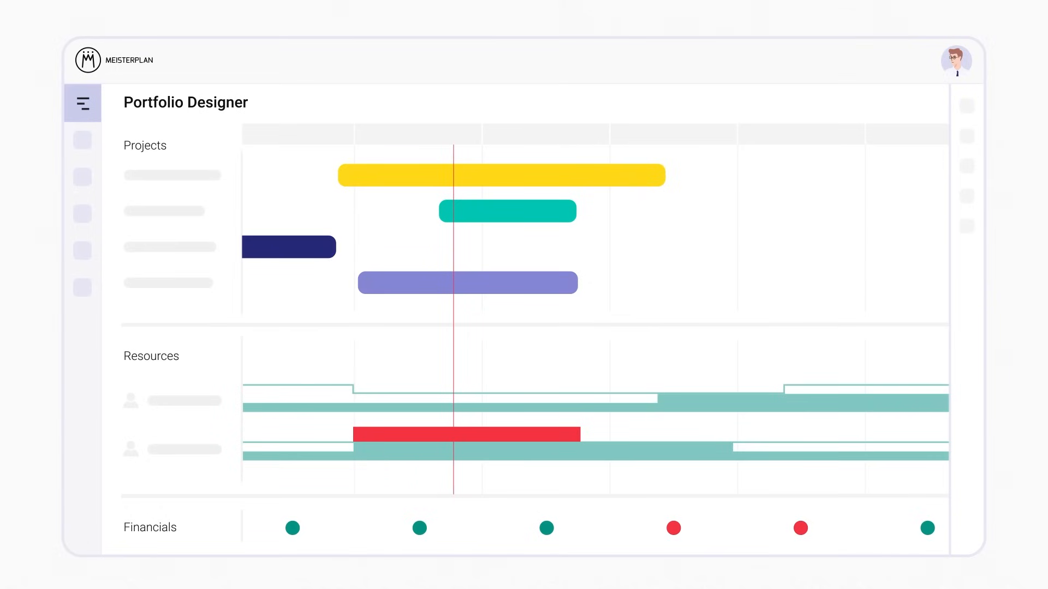
pyautogui.moveTo(189, 222)
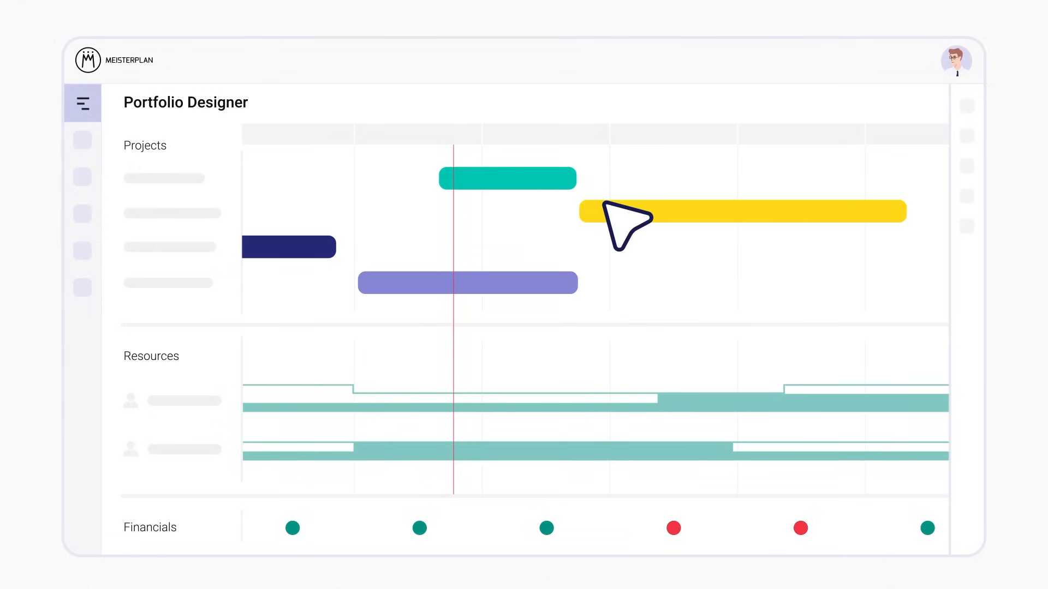
pyautogui.moveTo(531, 194)
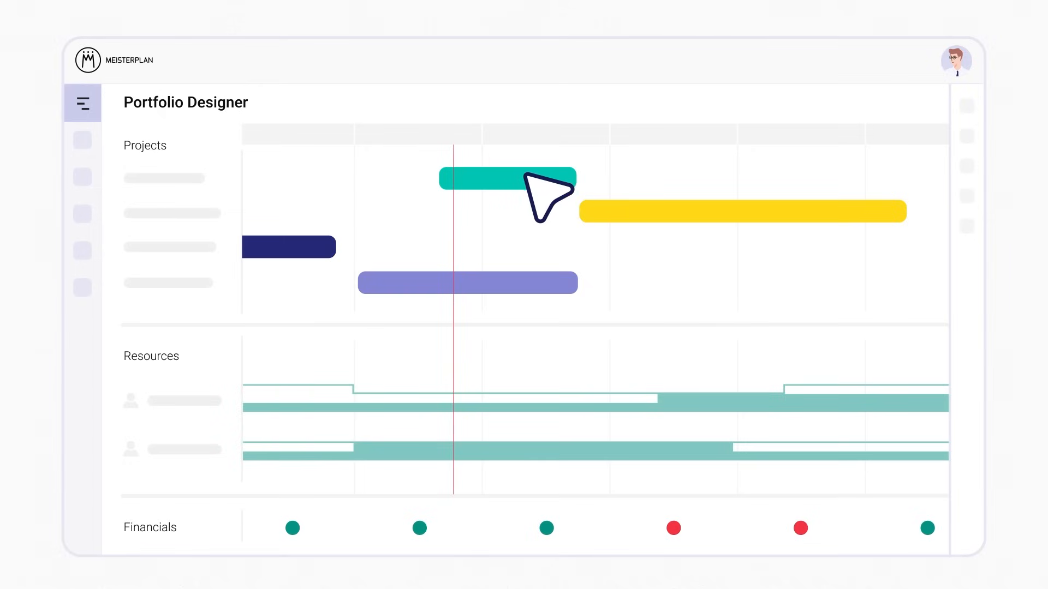
pyautogui.moveTo(300, 267)
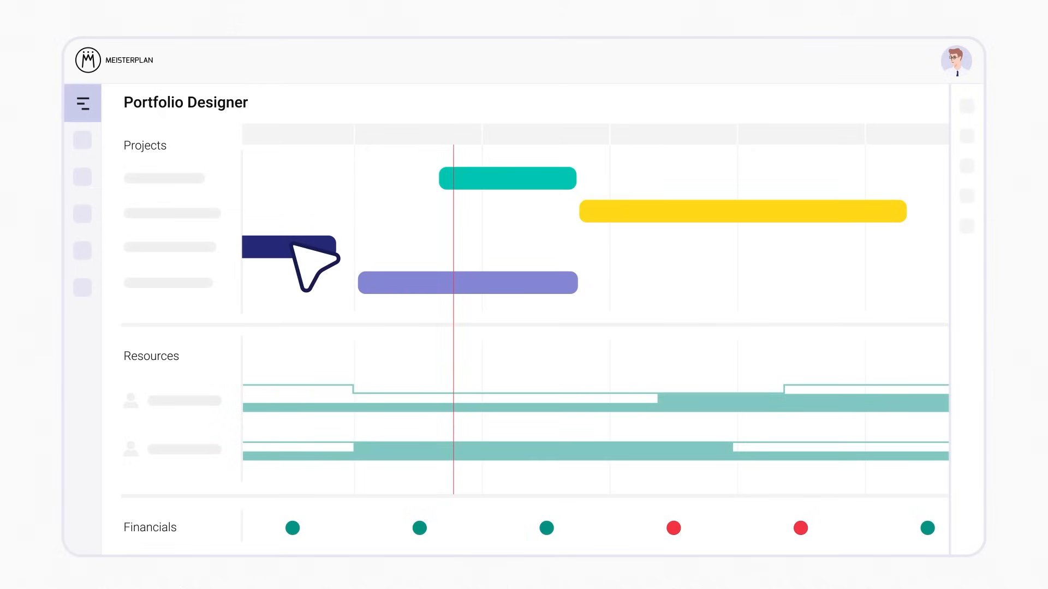
pyautogui.moveTo(594, 274)
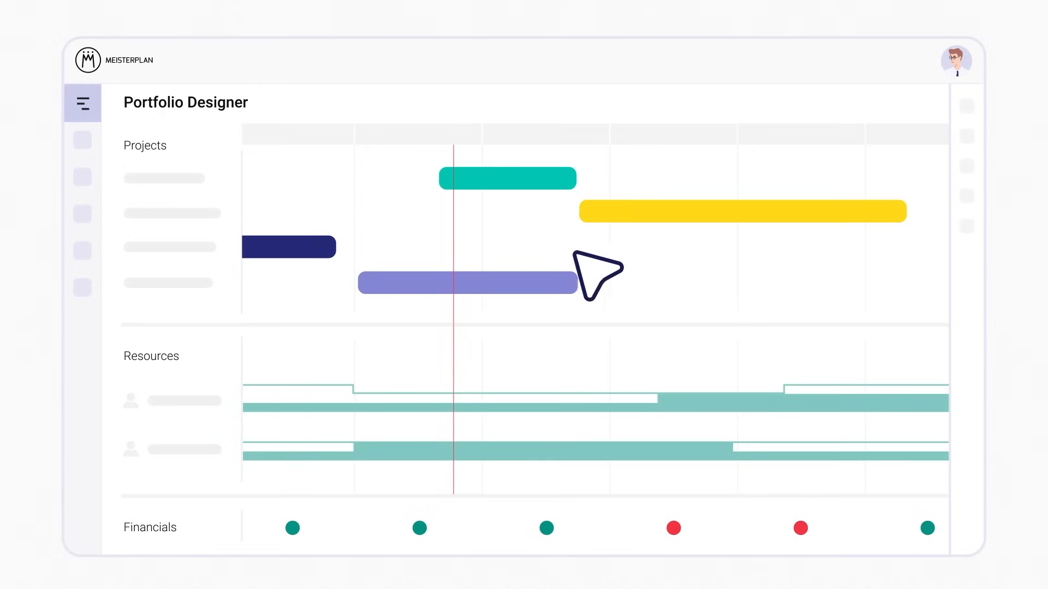
pyautogui.moveTo(658, 275)
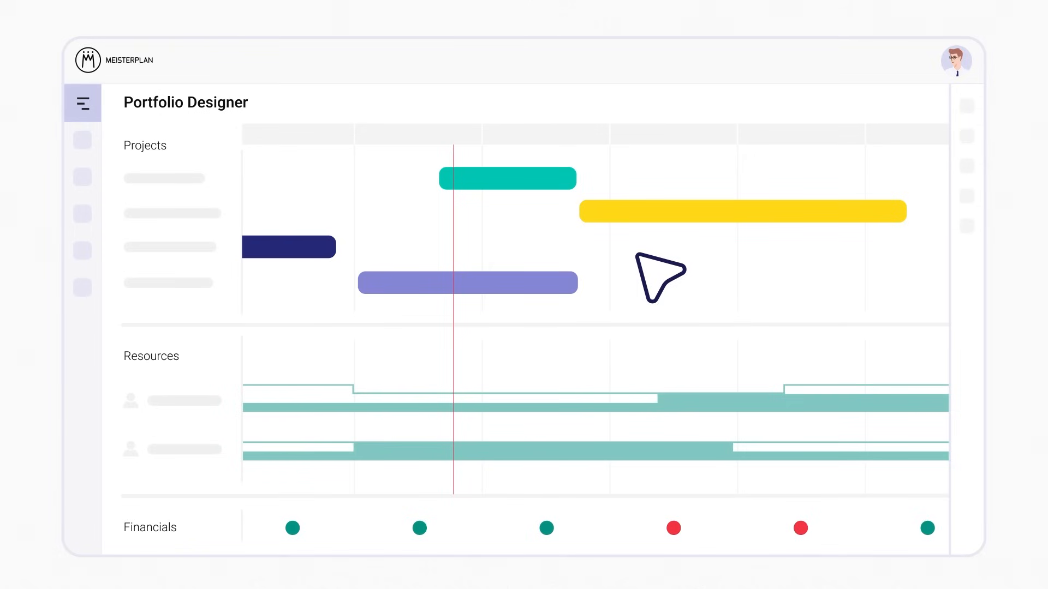
pyautogui.moveTo(548, 300)
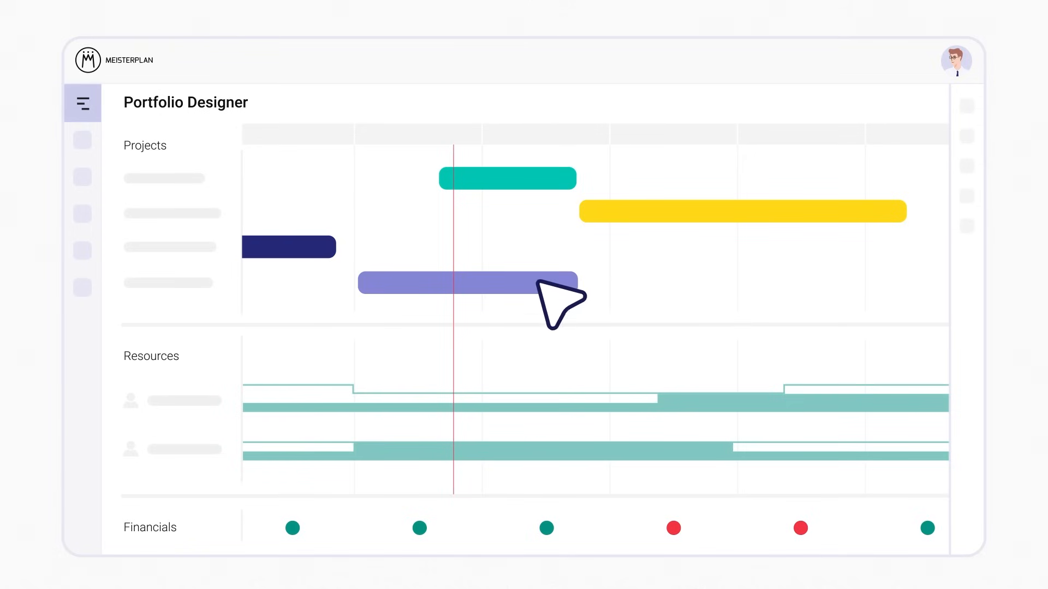
# Select the purple project bar to show its linked Jira issues in the side panel
pyautogui.click(735, 196)
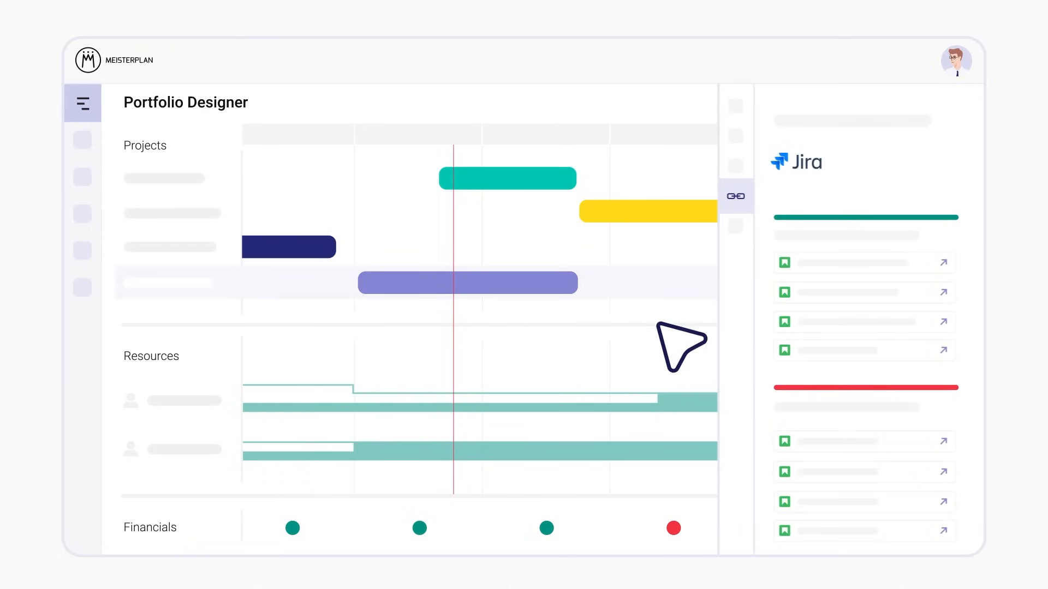
pyautogui.moveTo(589, 430)
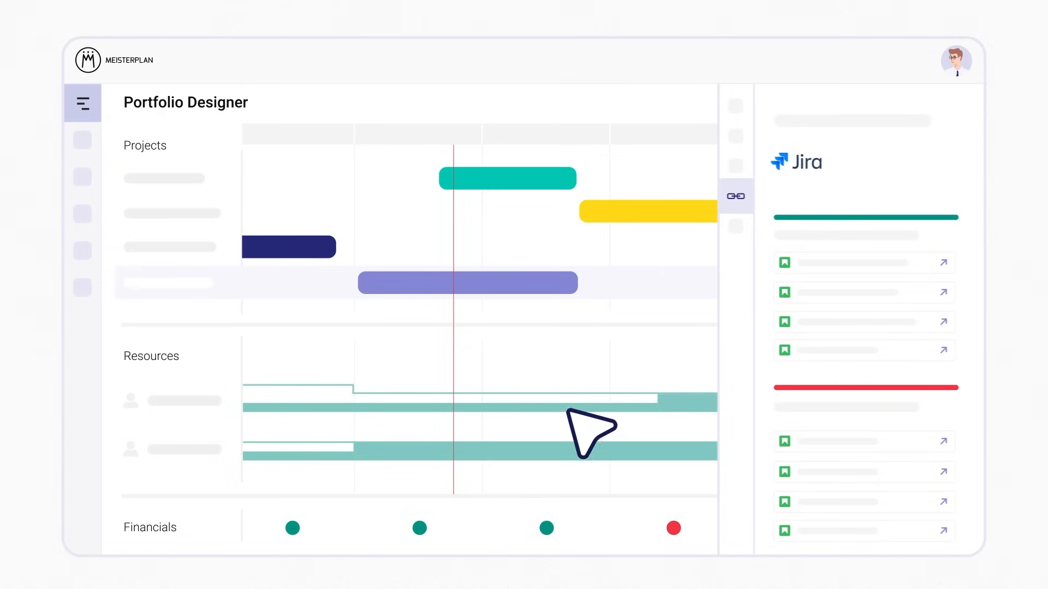
pyautogui.moveTo(555, 437)
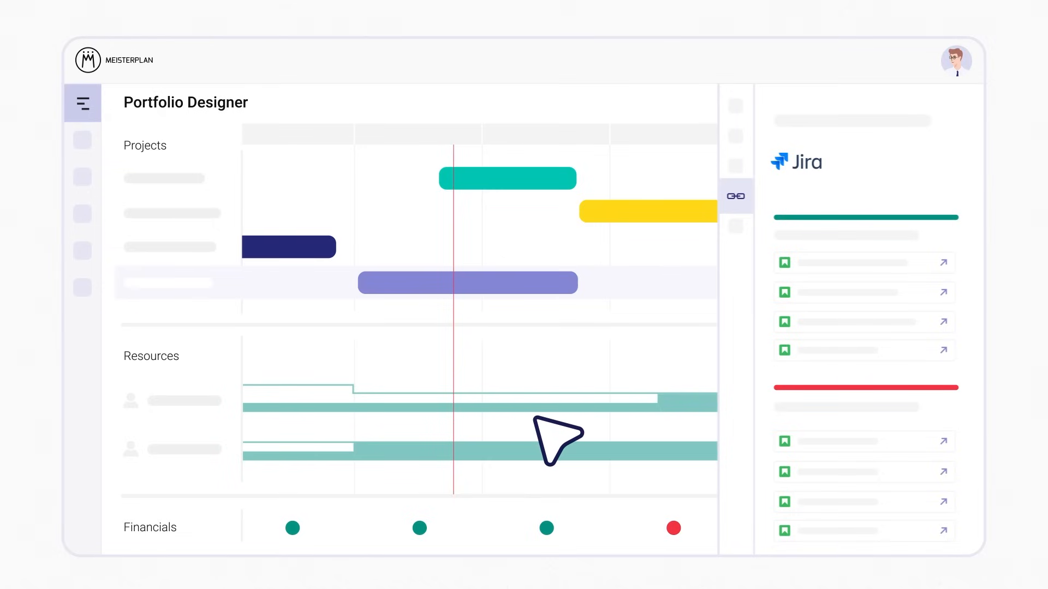
pyautogui.moveTo(542, 334)
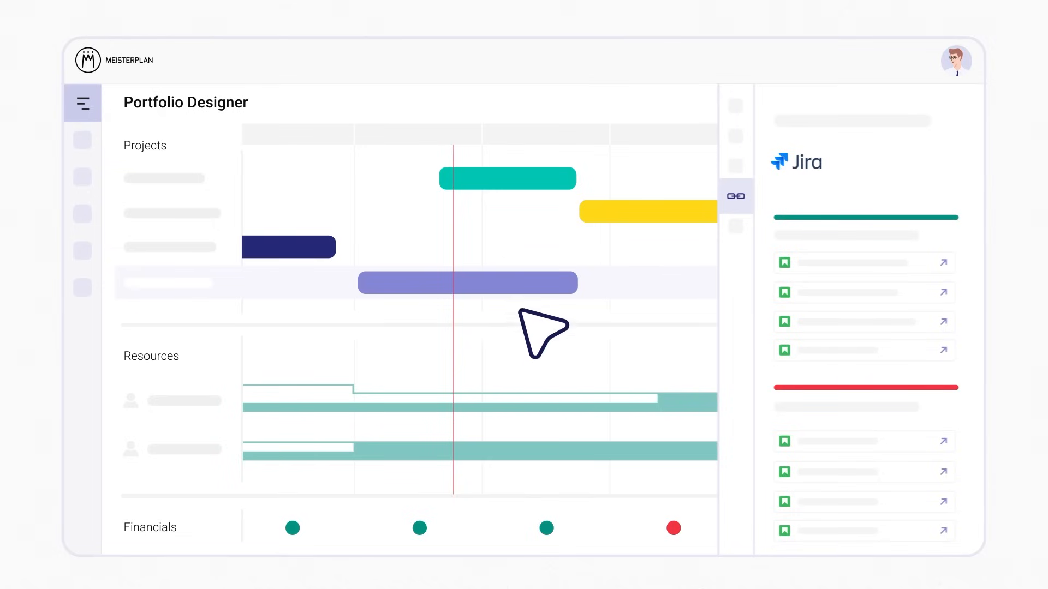
pyautogui.moveTo(551, 308)
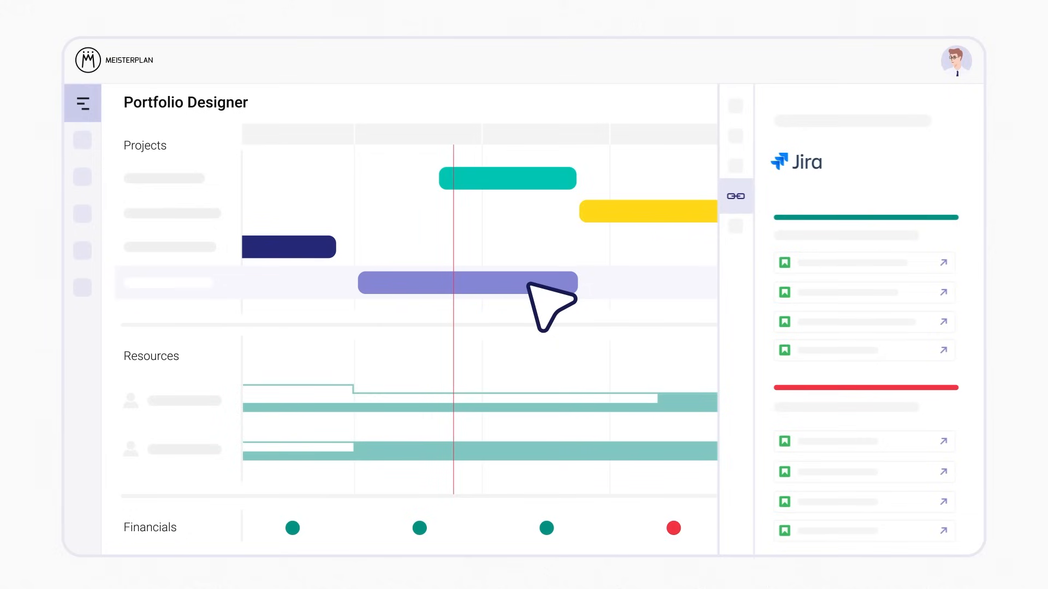
pyautogui.moveTo(581, 288)
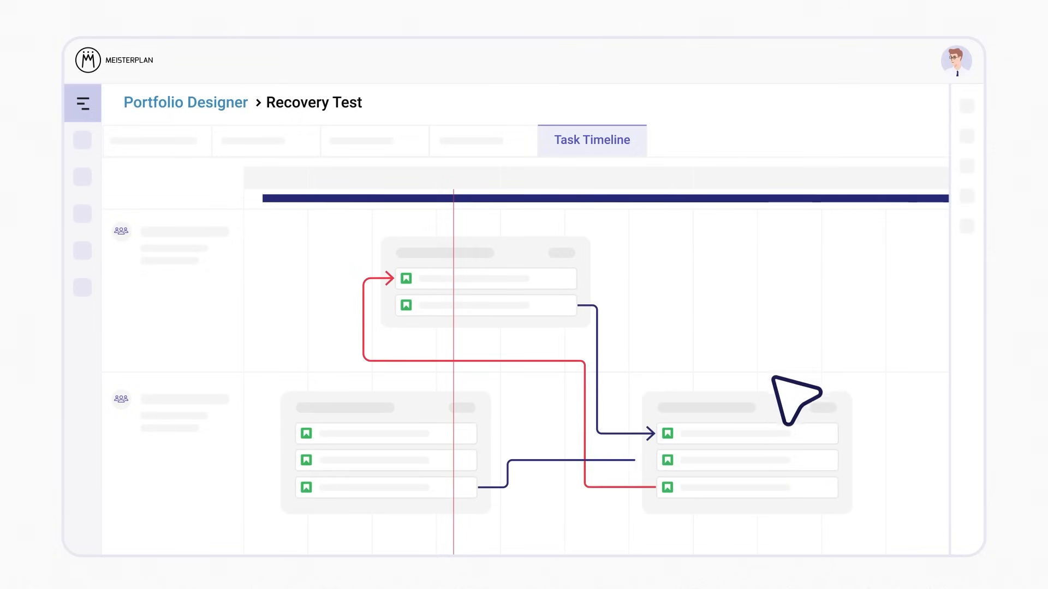
pyautogui.moveTo(289, 369)
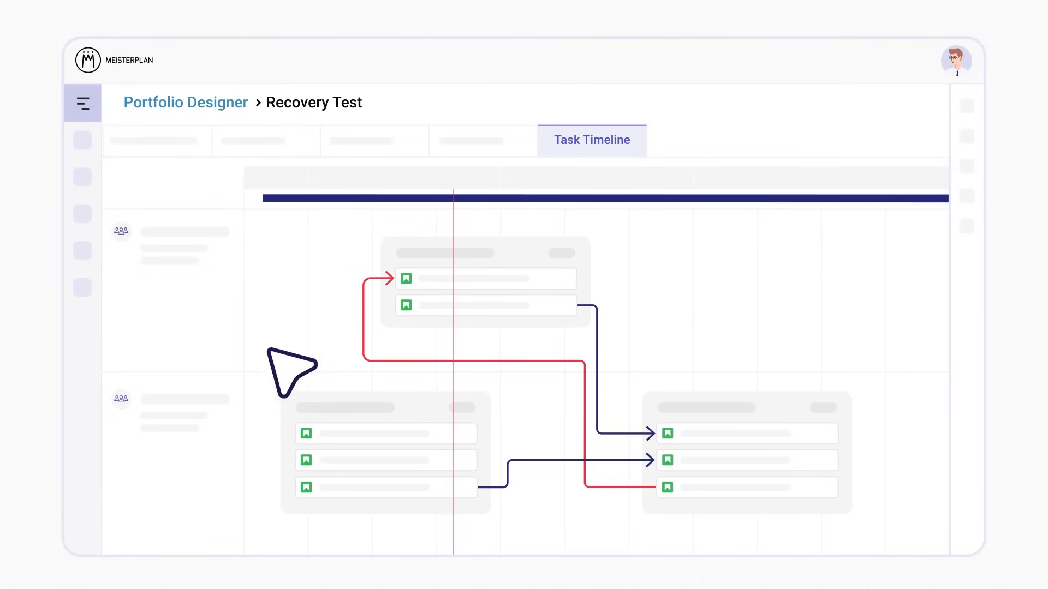
# Switch to the project list showing each project's connected tool and allocation deviation
pyautogui.click(83, 288)
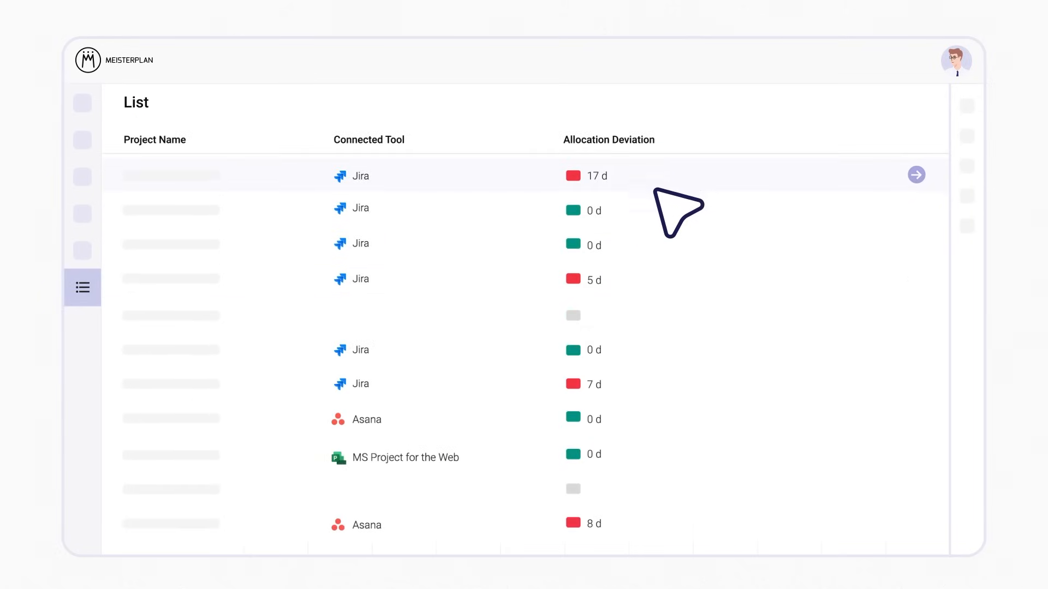
pyautogui.moveTo(675, 383)
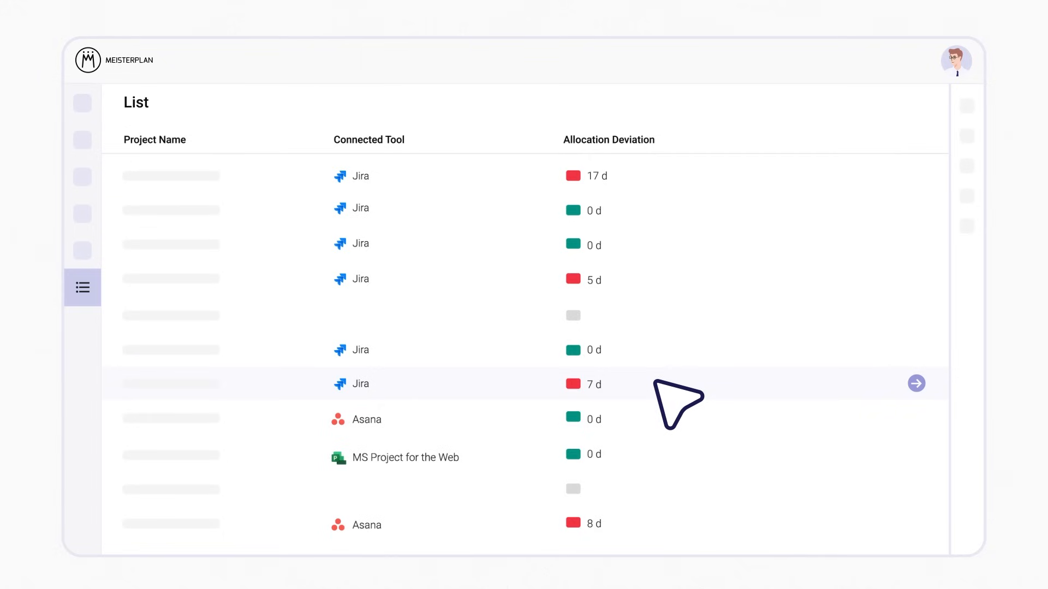
pyautogui.moveTo(475, 328)
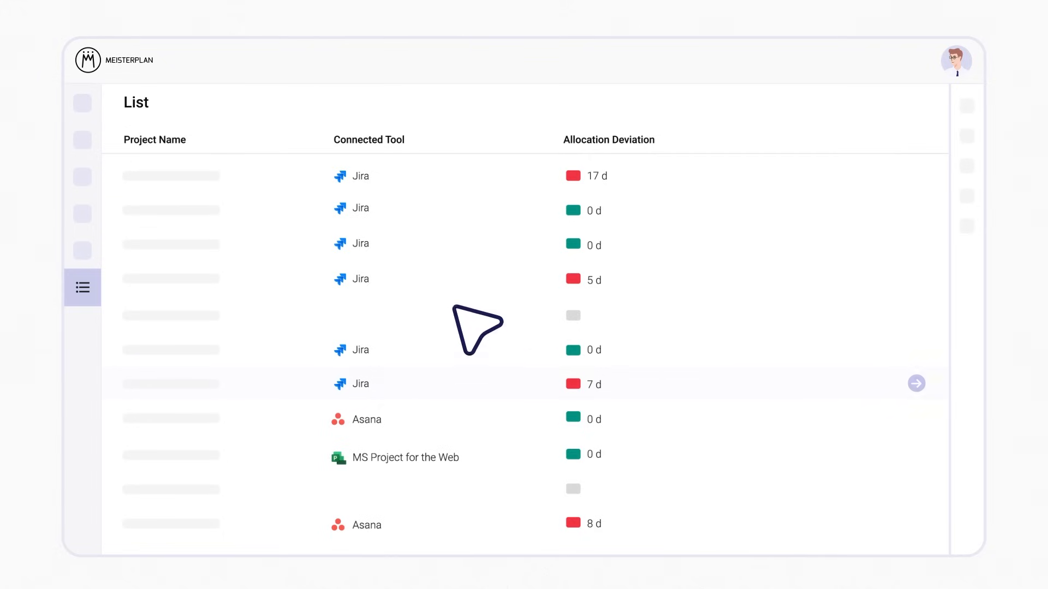